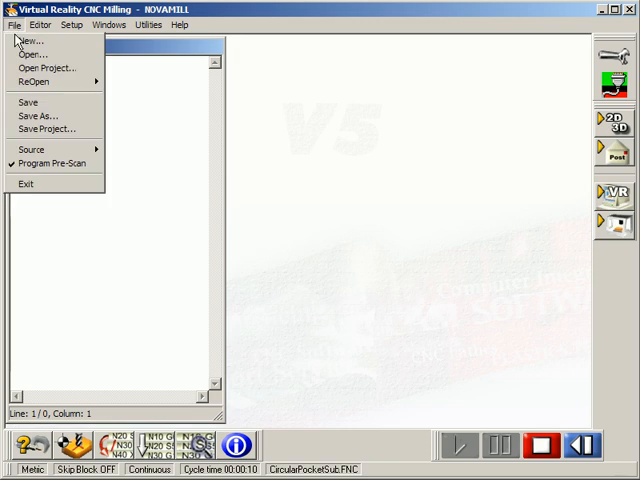
# Step: Load Maze.fnc from the CNC Files folder so its G-code fills the editor
pyautogui.click(32, 52)
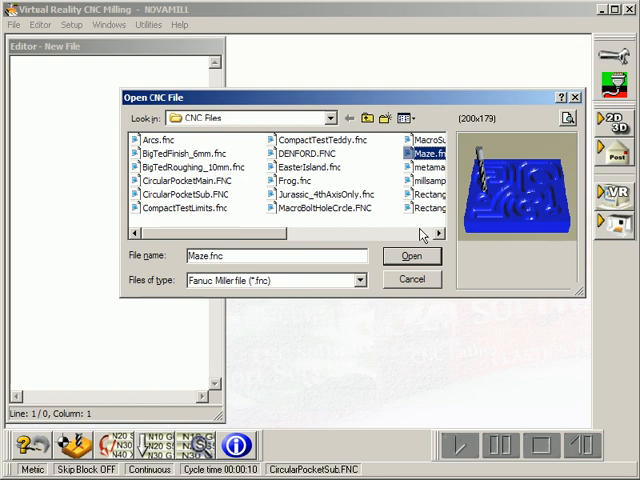
pyautogui.click(412, 256)
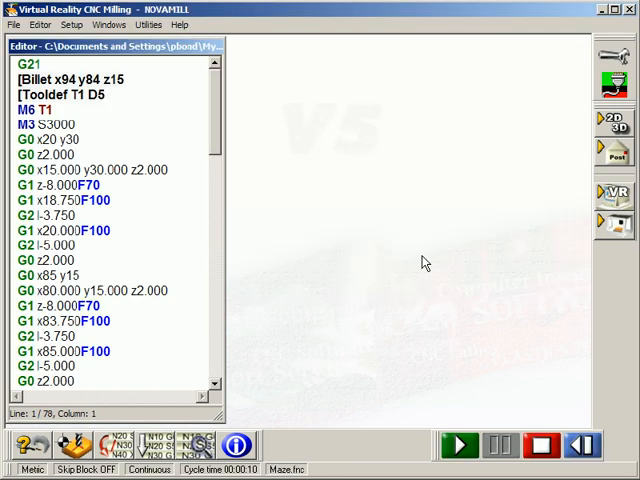
pyautogui.click(236, 446)
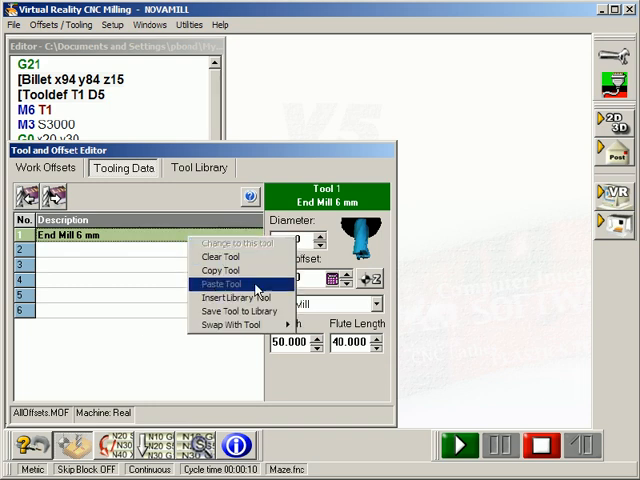
# Step: Assign tool 1 a cutter inserted from the tool library in Tooling Data
pyautogui.click(228, 294)
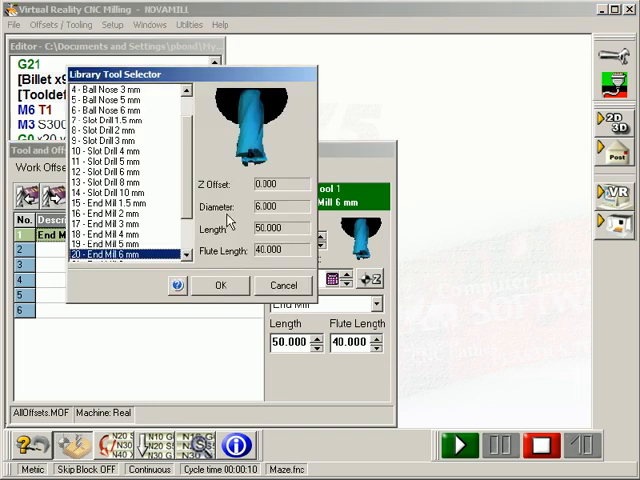
pyautogui.click(120, 102)
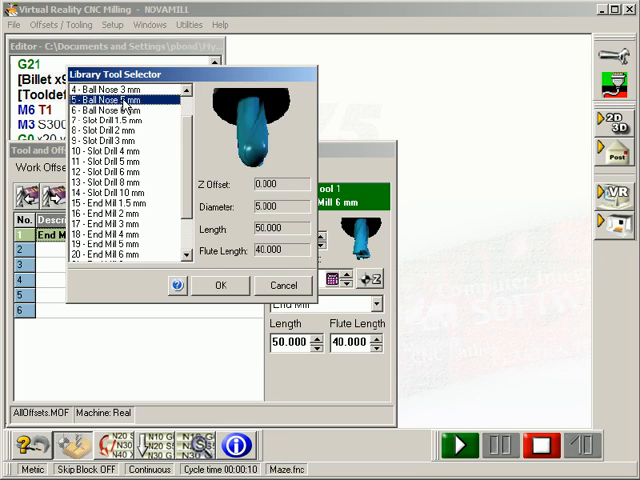
pyautogui.click(220, 284)
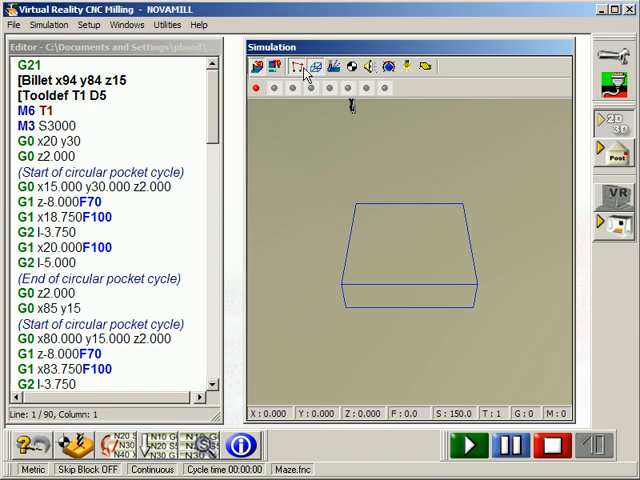
# Step: Plot the Maze toolpath as lines in the 2D plan view of the simulation
pyautogui.click(276, 66)
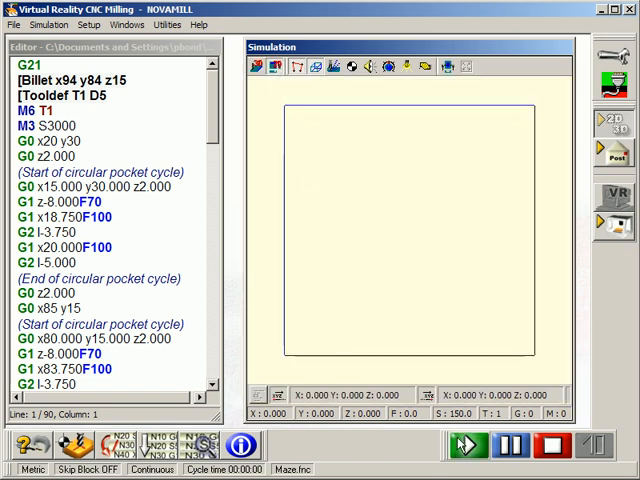
pyautogui.click(462, 444)
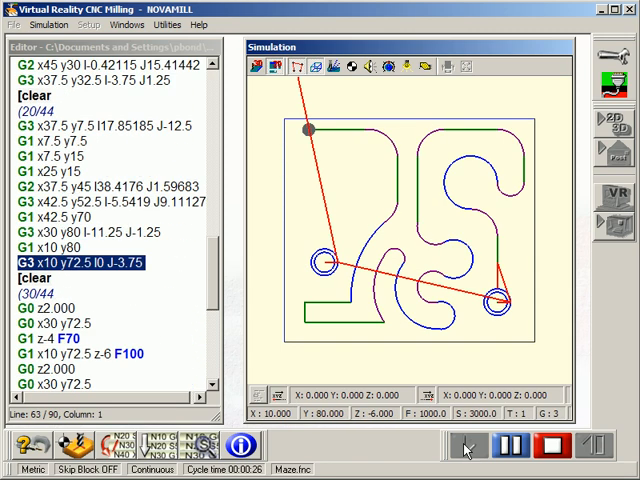
pyautogui.click(464, 448)
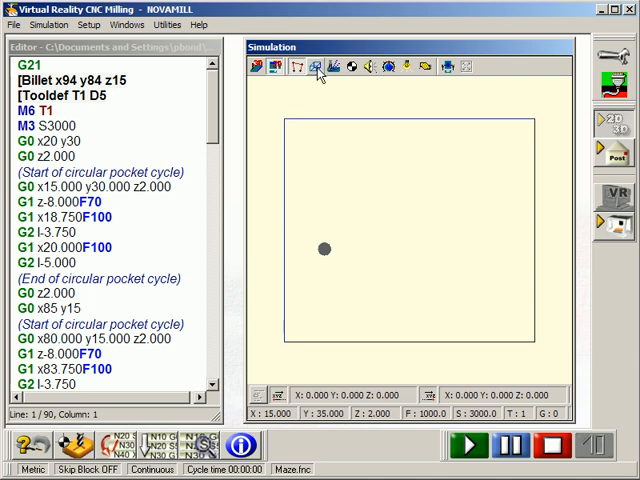
# Step: Cut the Maze program into a solid billet and view the machined pocket in 3D
pyautogui.click(298, 68)
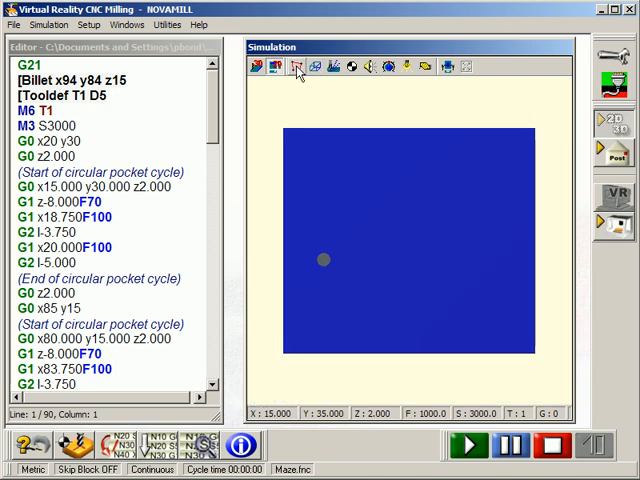
pyautogui.click(548, 448)
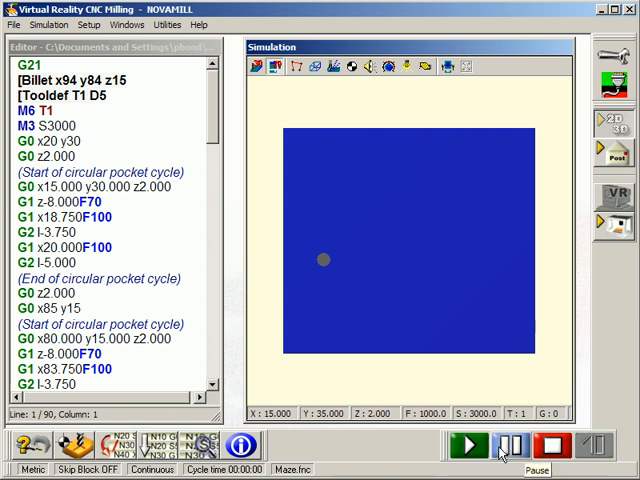
pyautogui.click(472, 444)
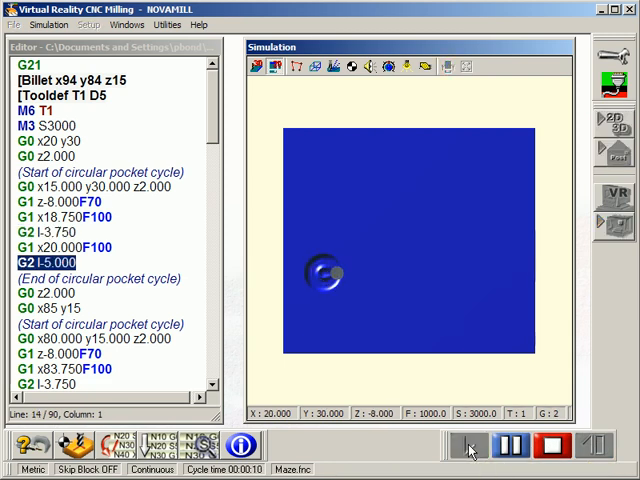
pyautogui.click(476, 448)
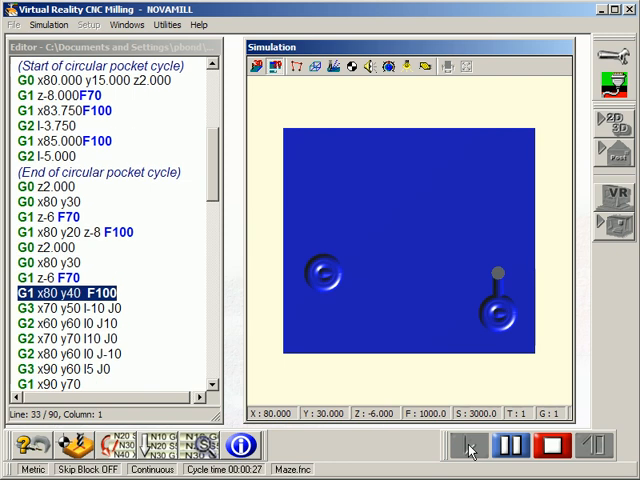
pyautogui.click(472, 448)
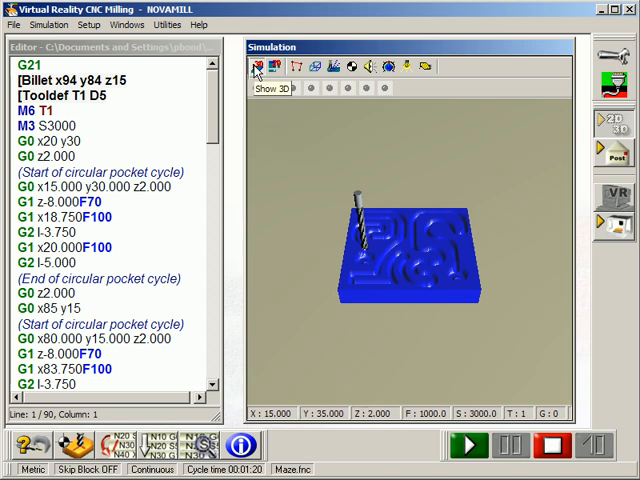
pyautogui.click(14, 24)
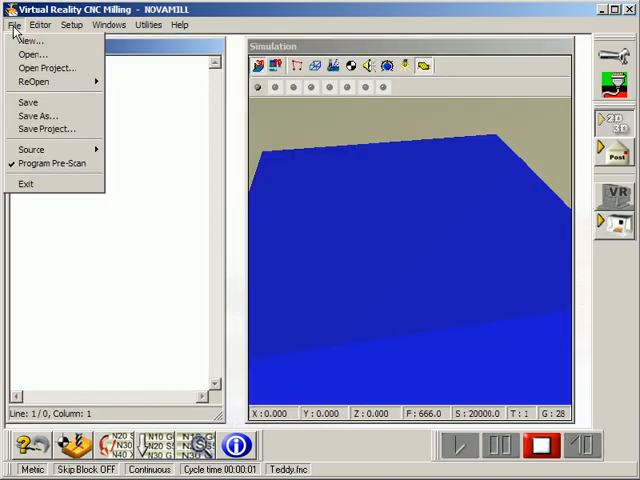
# Step: Load Teddy.fnc and run its 3D simulation, carving the teddy bear relief into the billet
pyautogui.click(32, 52)
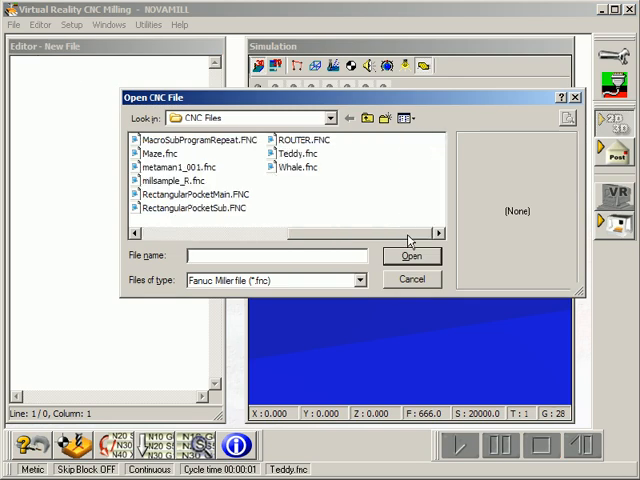
pyautogui.click(296, 152)
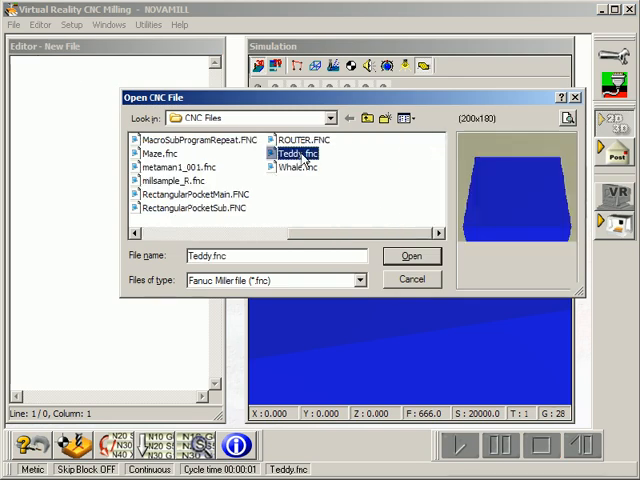
pyautogui.click(410, 256)
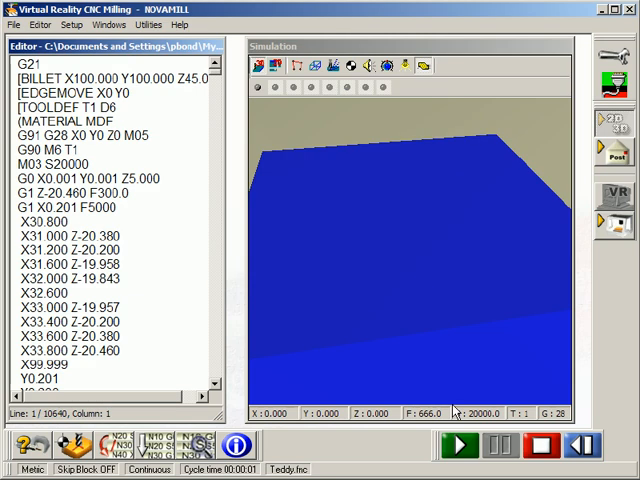
pyautogui.click(460, 446)
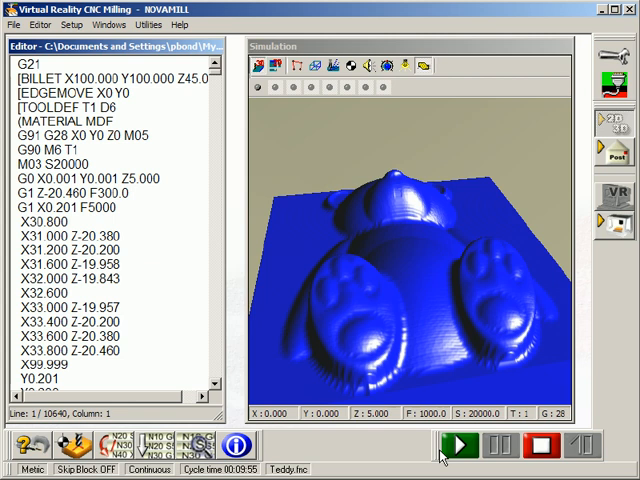
pyautogui.moveTo(318, 138)
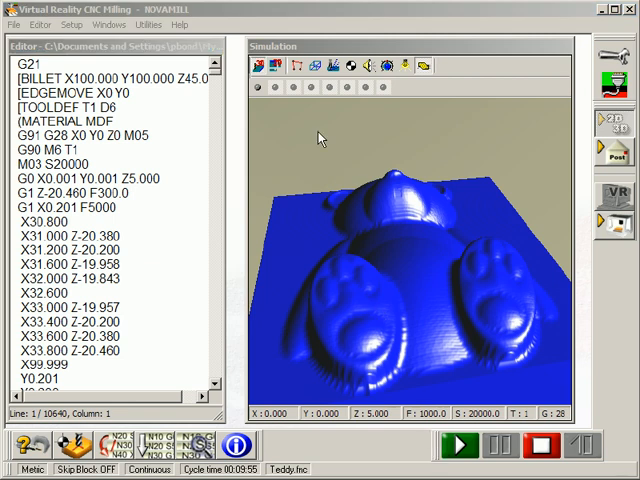
pyautogui.click(48, 24)
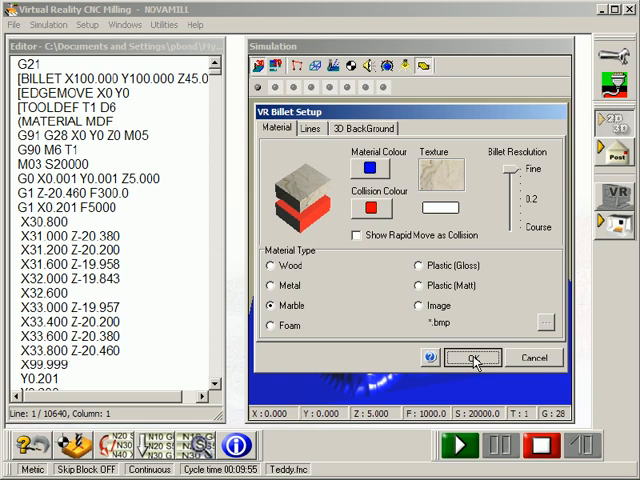
# Step: Set the billet material colour to red in VR Billet Setup
pyautogui.click(472, 358)
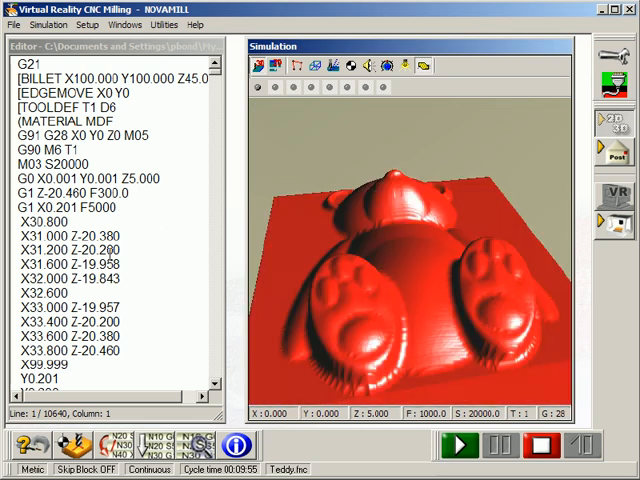
pyautogui.click(460, 446)
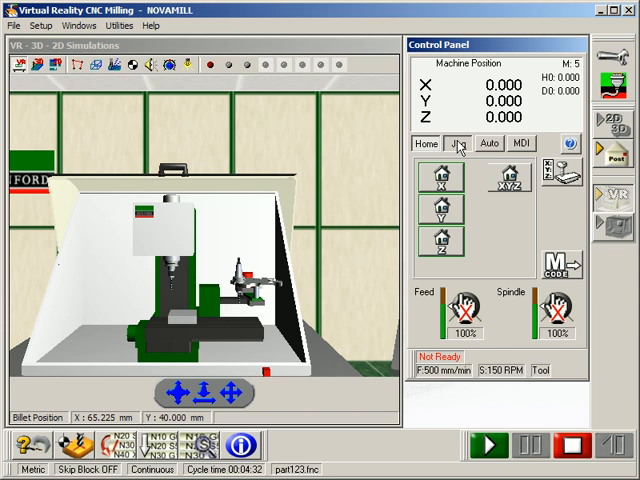
# Step: Jog the virtual machine's axes to X 0, Y -120, Z -60 from the Jog panel
pyautogui.click(456, 144)
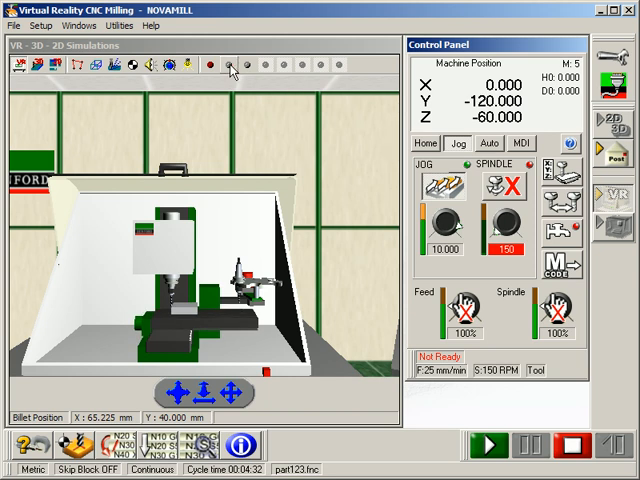
pyautogui.click(228, 64)
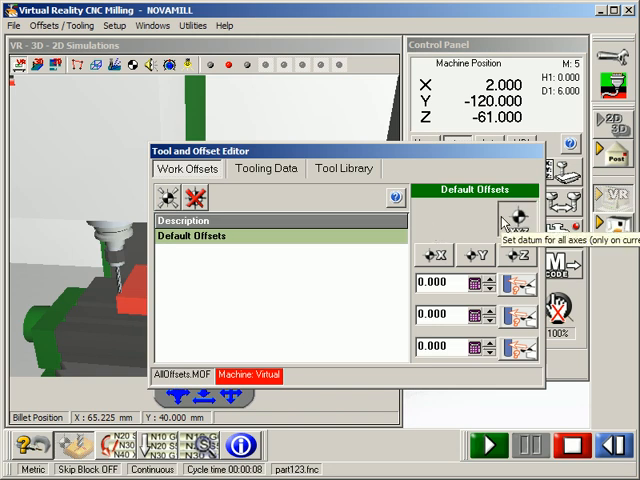
# Step: Set the default work offset datum for all axes in the offset editor
pyautogui.click(516, 218)
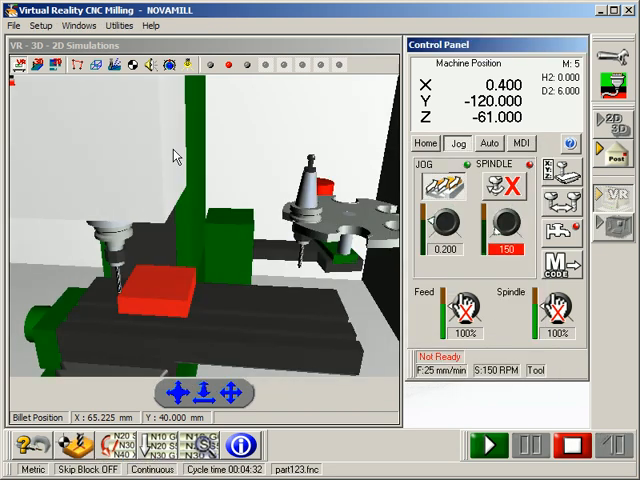
# Step: Zoom out to the whole machine and start the part program running
pyautogui.click(212, 64)
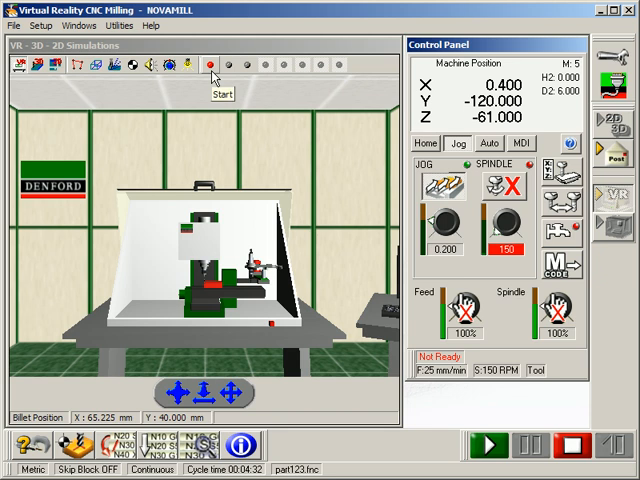
pyautogui.click(212, 64)
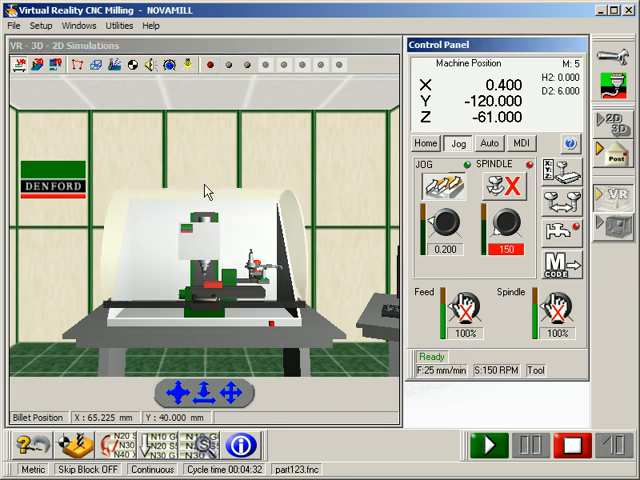
pyautogui.click(488, 144)
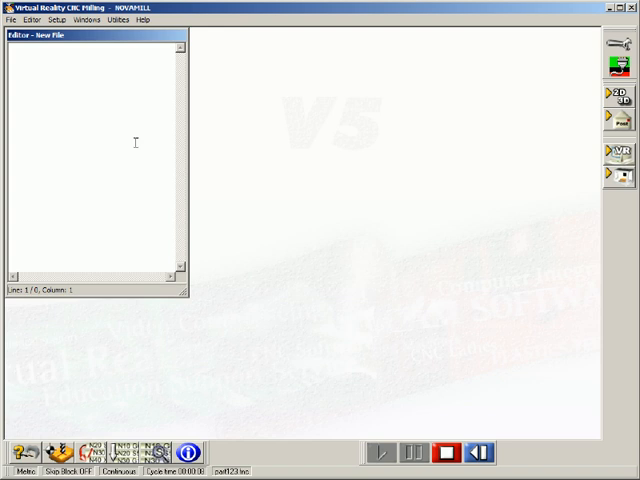
# Step: Swap the Fanuc Series 0-M control for the Series 21i via File > Machine
pyautogui.click(12, 20)
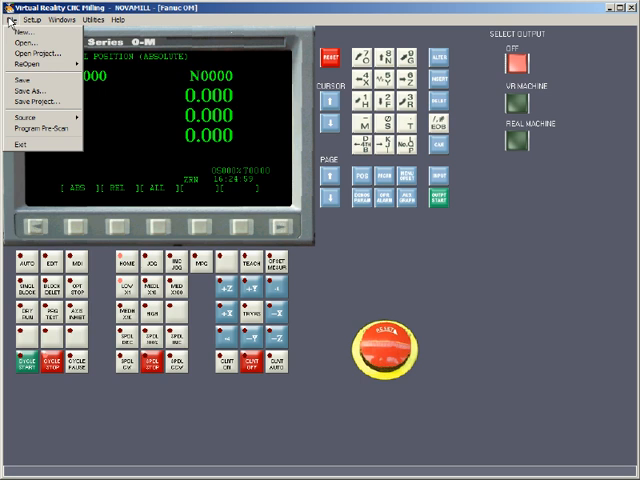
pyautogui.click(24, 128)
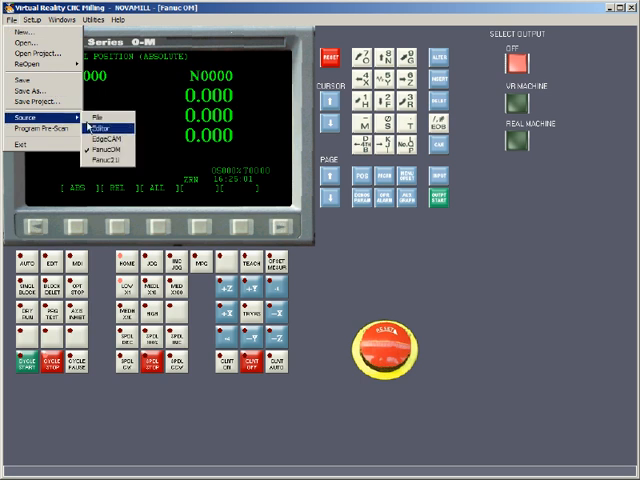
pyautogui.click(124, 154)
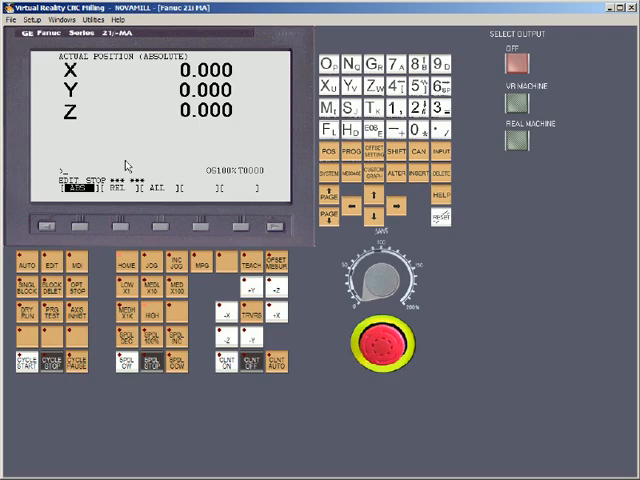